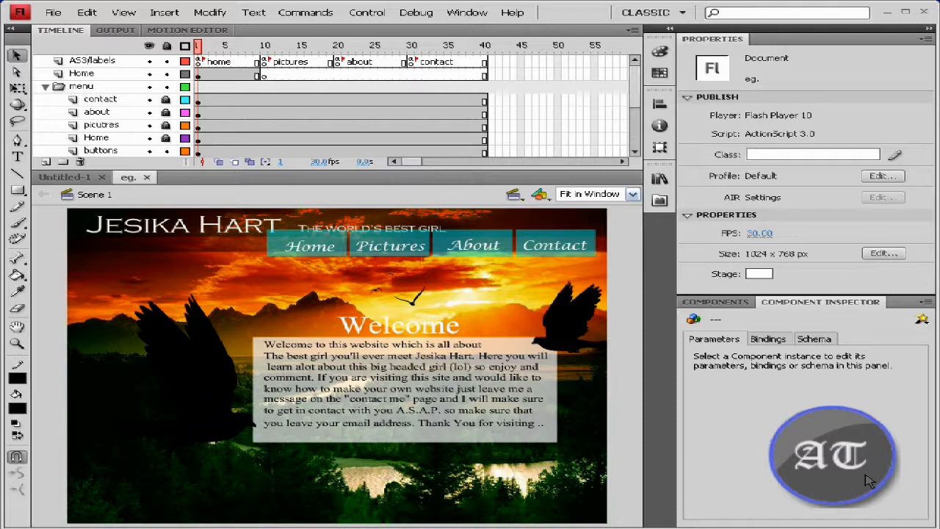
mouse_move(416, 64)
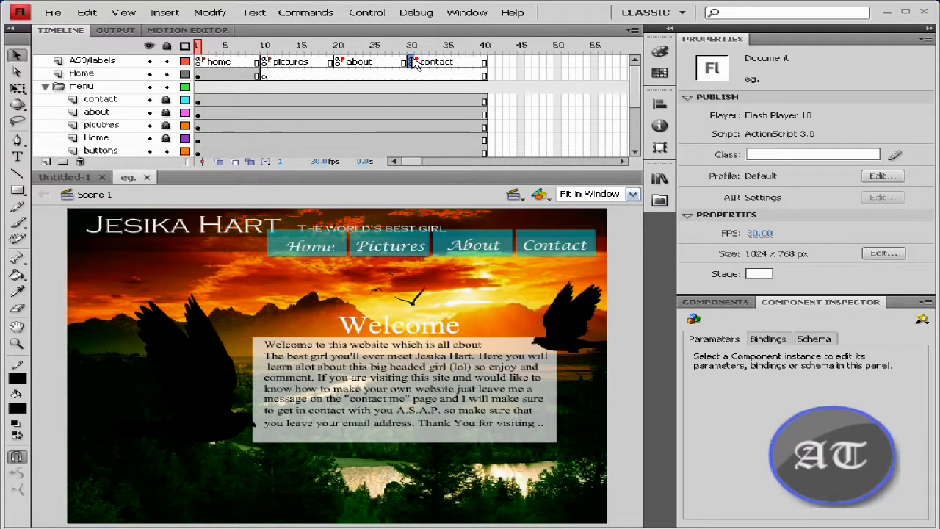
Go to the contact section and open the contact symbol with its form for editing
click(411, 46)
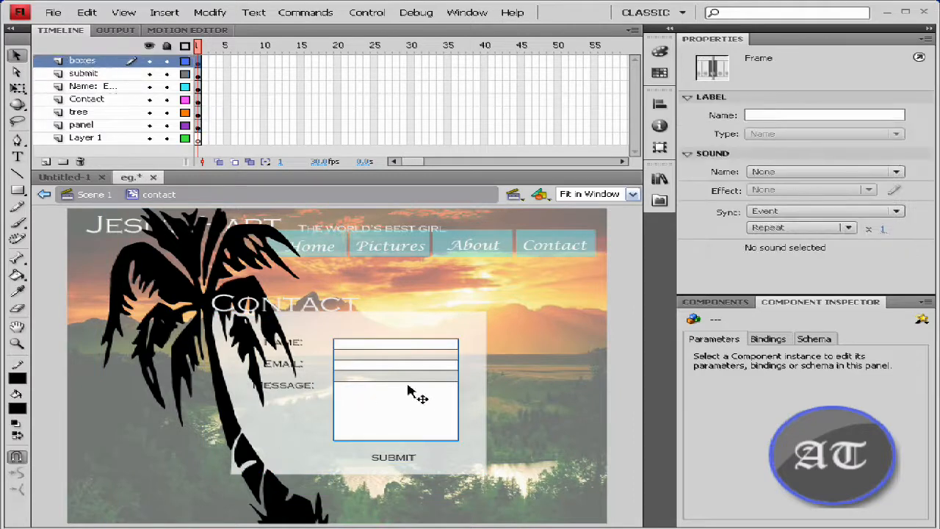
Delete the old white form boxes on the boxes layer and deselect the stage
click(395, 367)
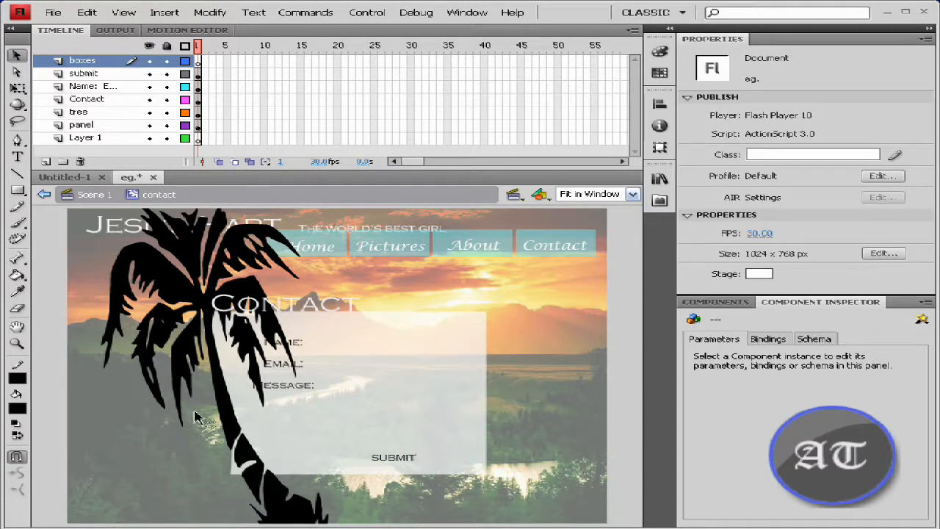
mouse_move(264, 474)
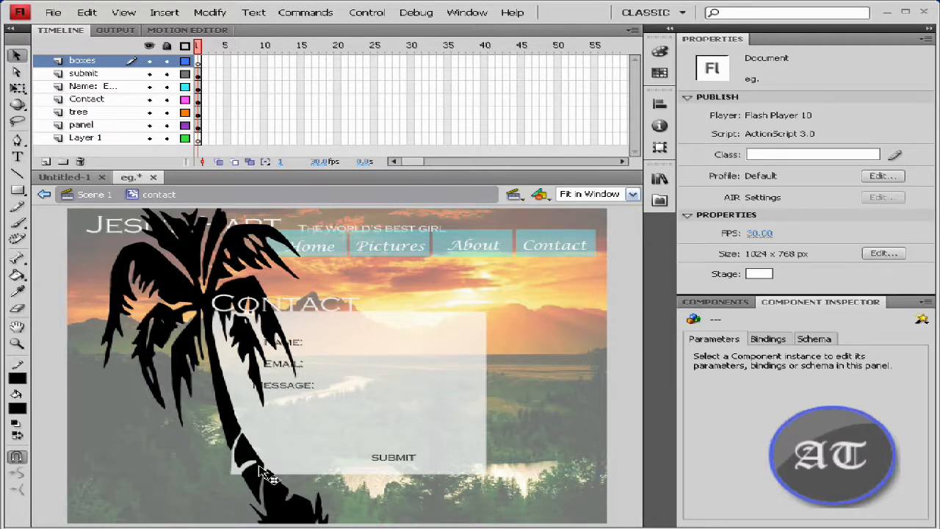
click(17, 157)
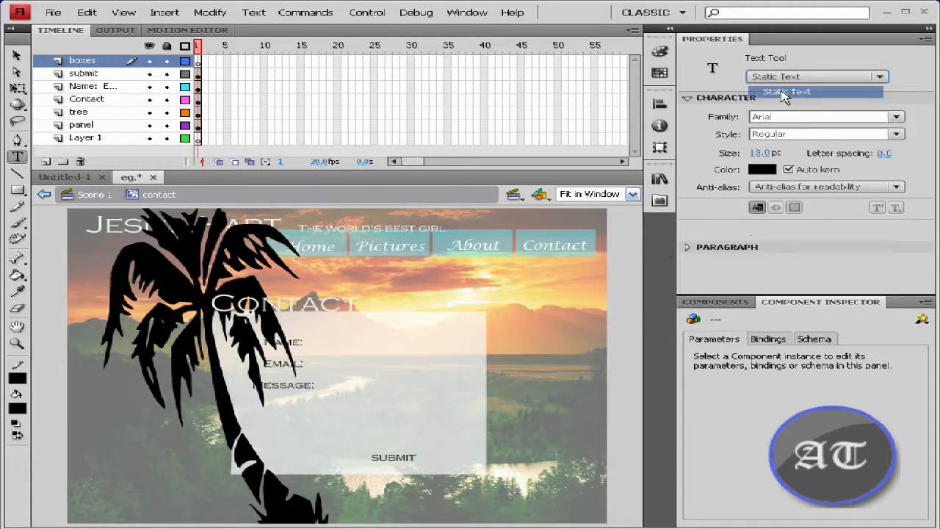
mouse_move(792, 104)
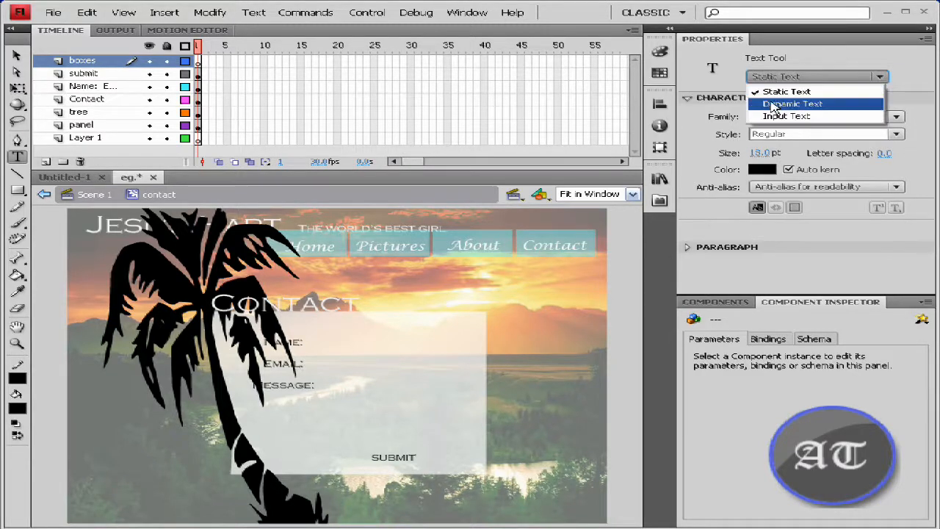
Draw an input text field beside NAME: and give it the instance name name_txt
click(786, 116)
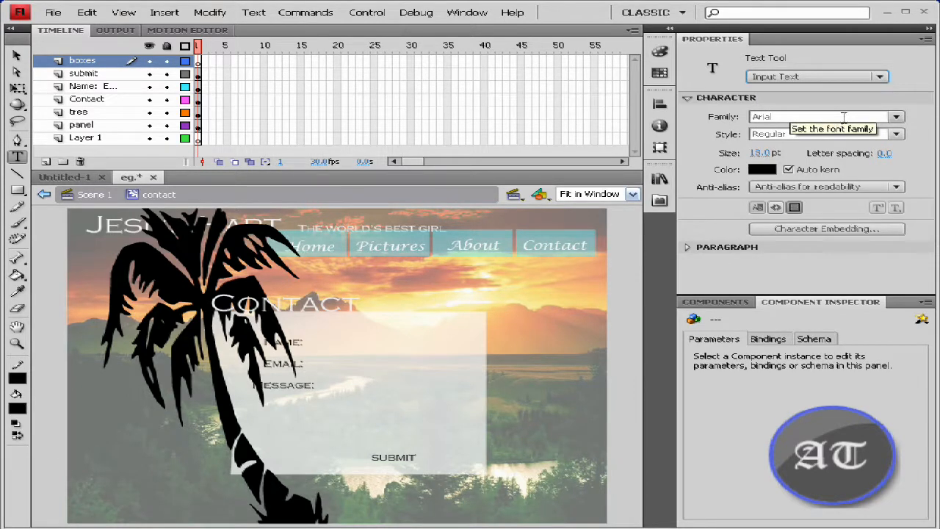
mouse_move(432, 331)
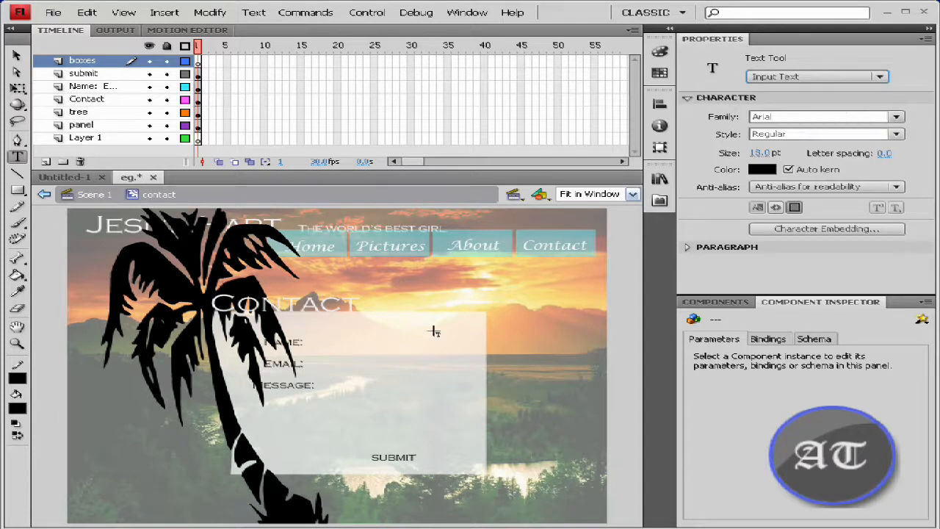
mouse_move(323, 337)
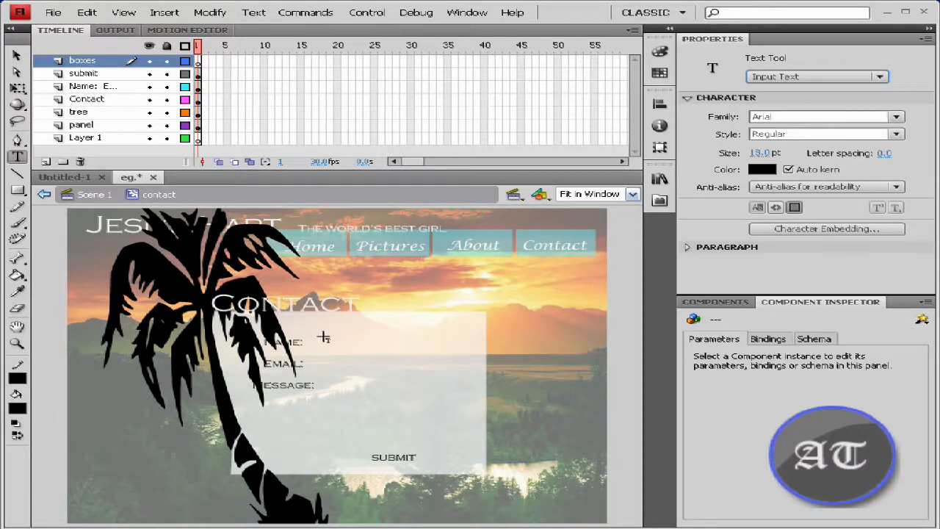
drag(320, 332, 441, 365)
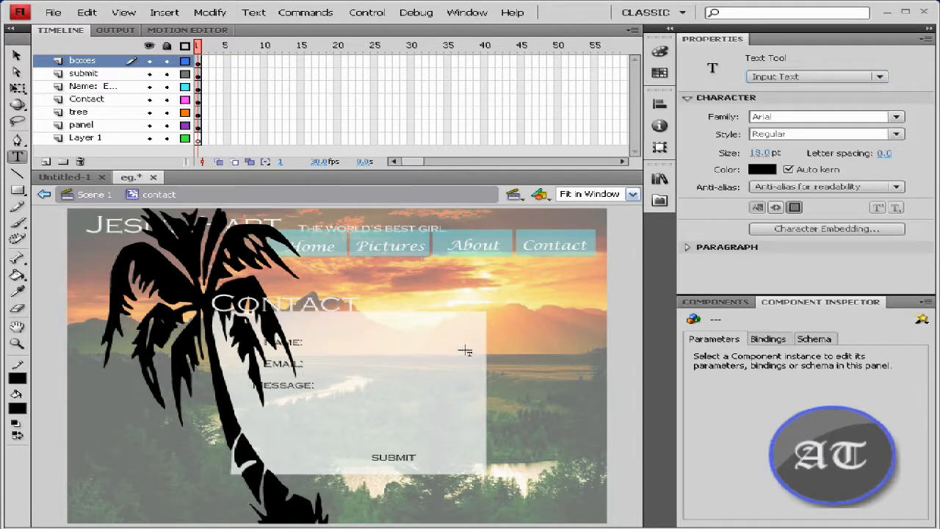
click(394, 341)
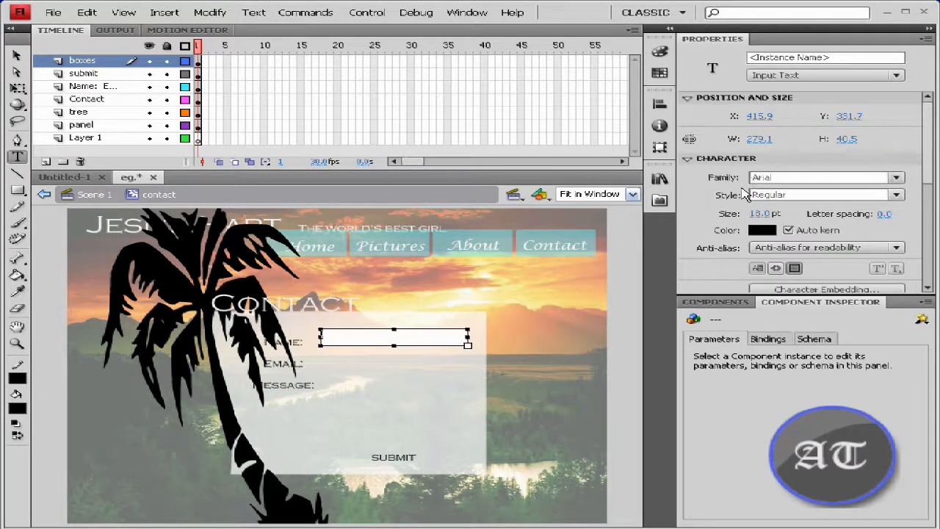
click(826, 57)
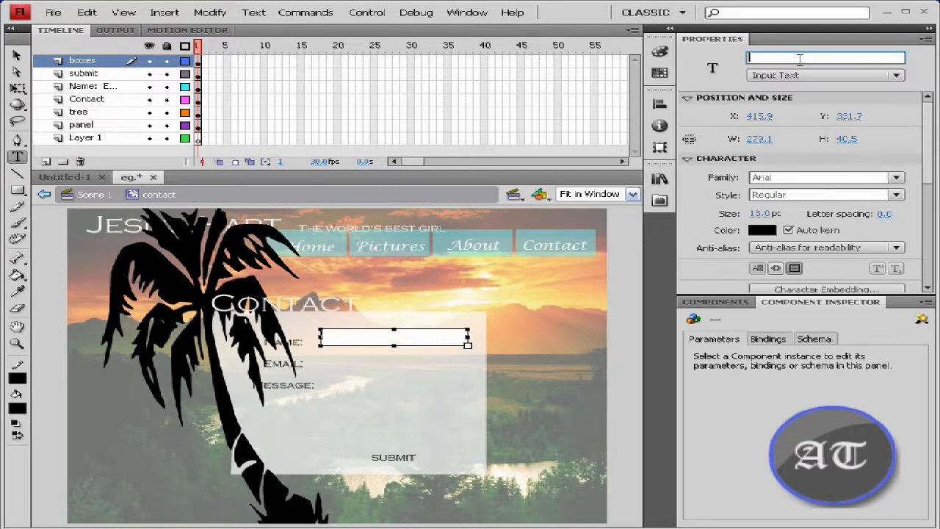
text(name_txt)
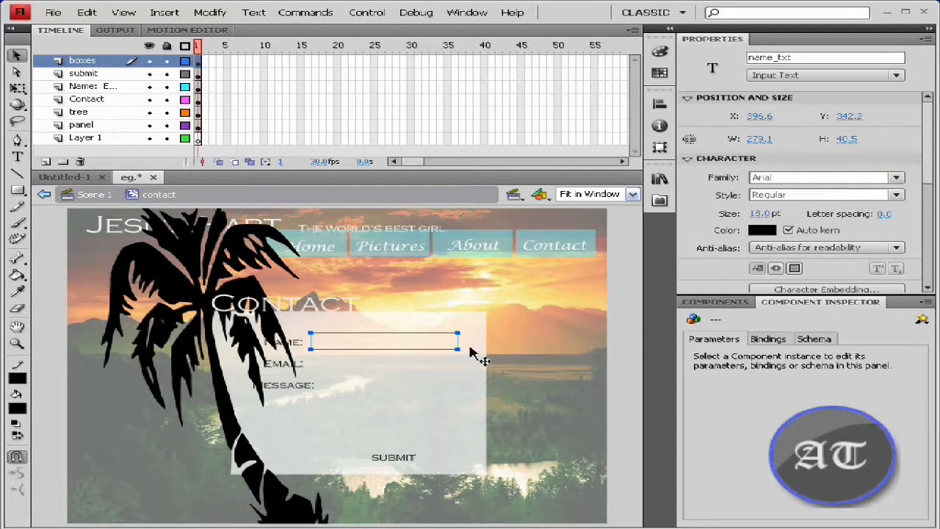
Shorten the name_txt field's height so it sits neatly beside NAME:
click(383, 342)
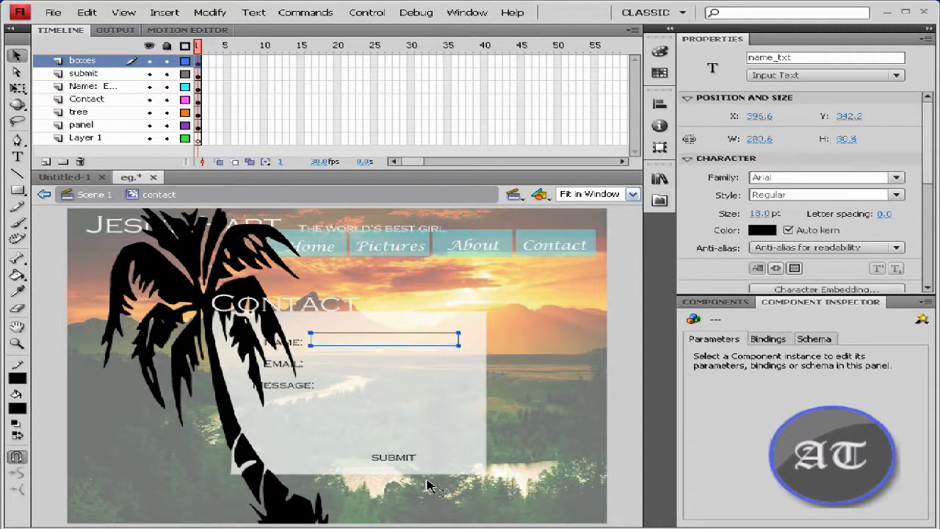
mouse_move(18, 173)
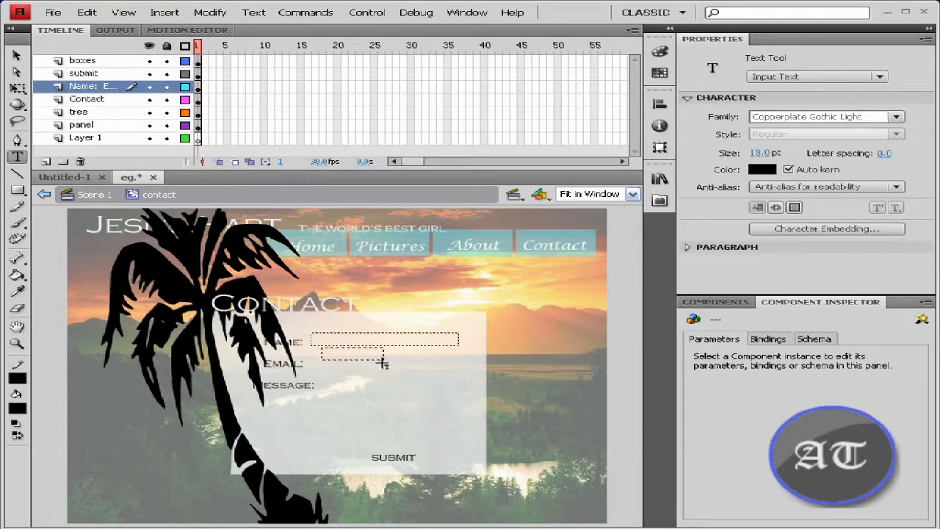
Draw an input text field beside EMAIL: and enter 18 in its Properties
drag(319, 349, 459, 363)
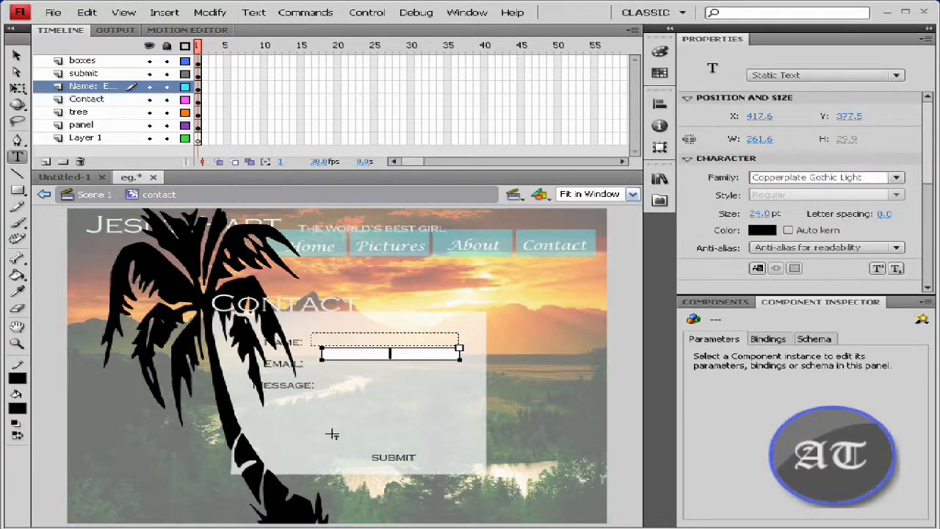
mouse_move(88, 13)
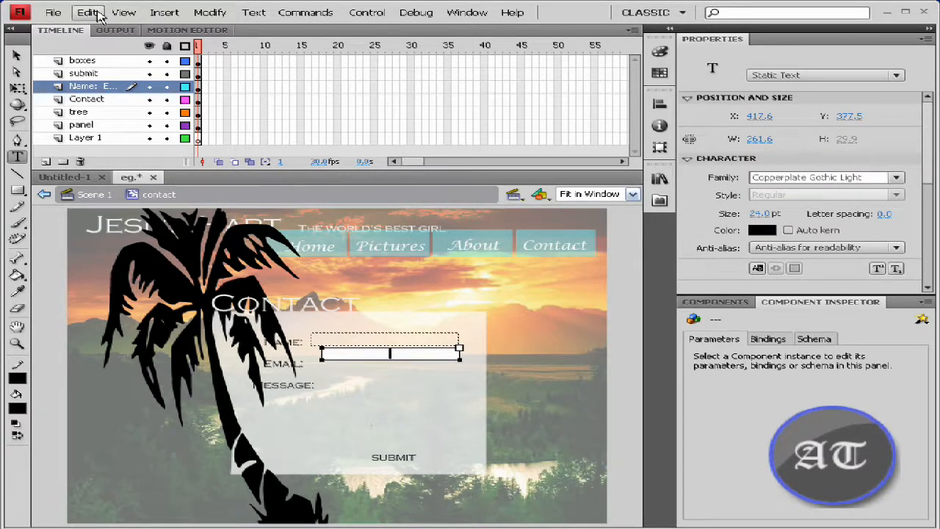
mouse_move(356, 383)
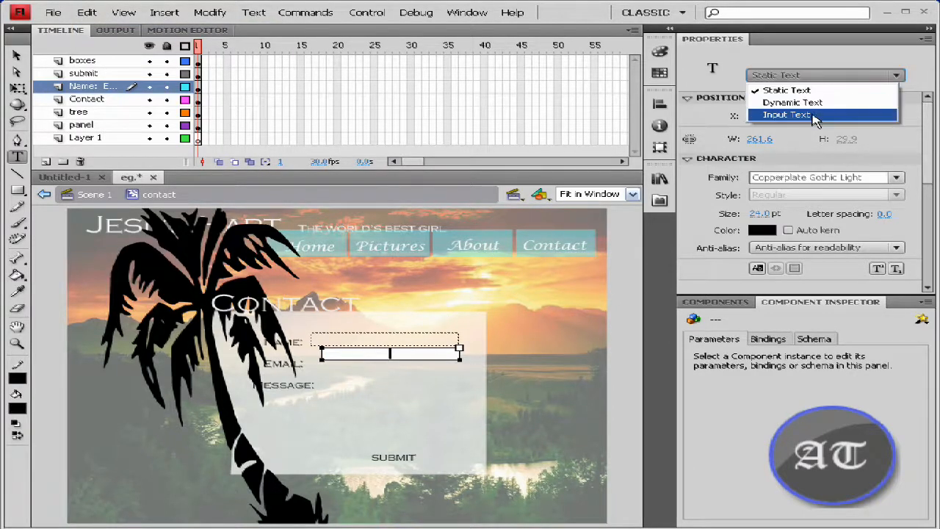
click(785, 114)
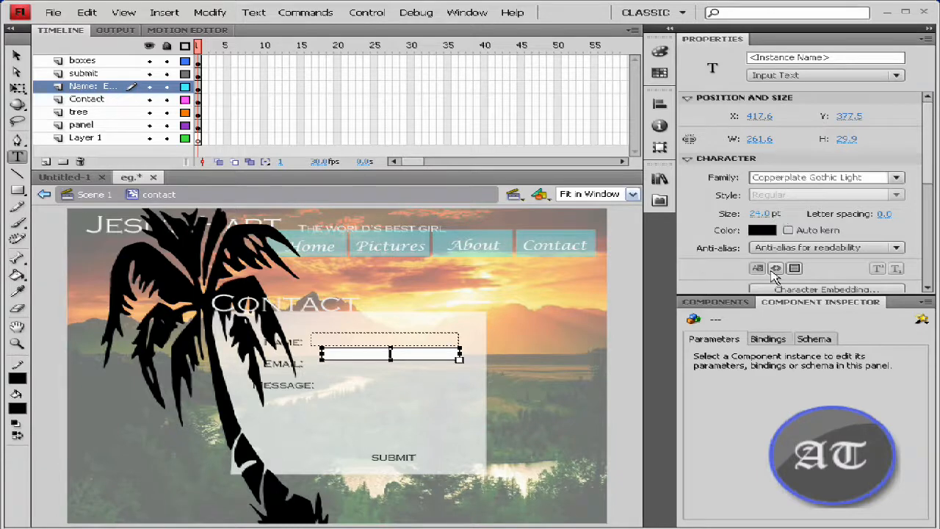
click(808, 177)
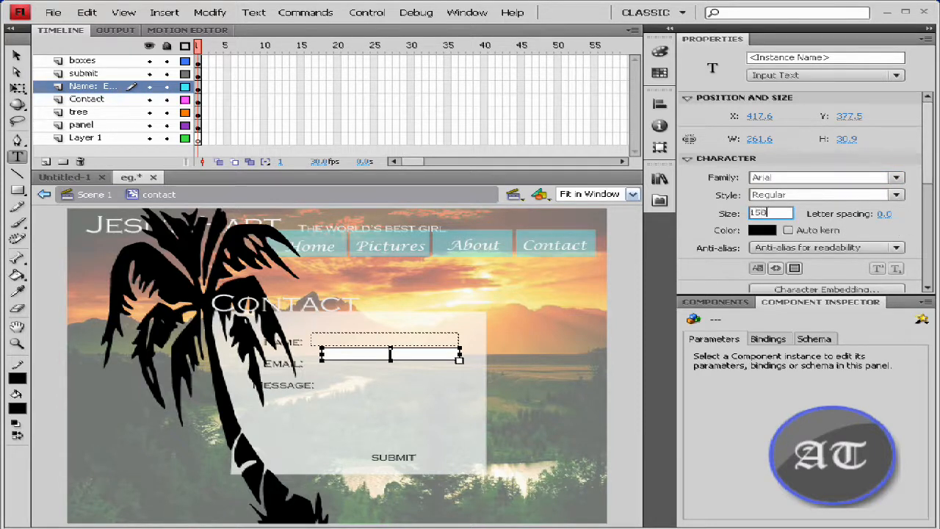
text(18)
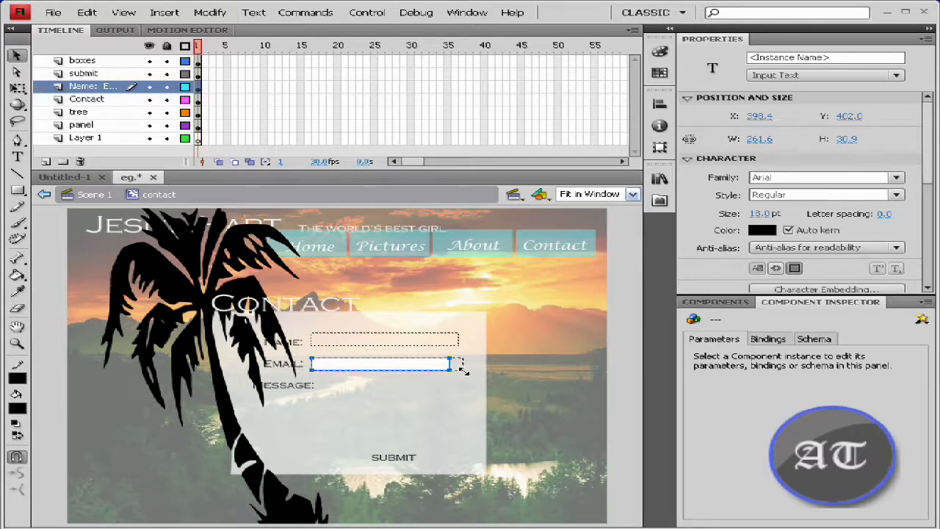
Widen the email field and give it the instance name email_txt
drag(461, 364, 466, 364)
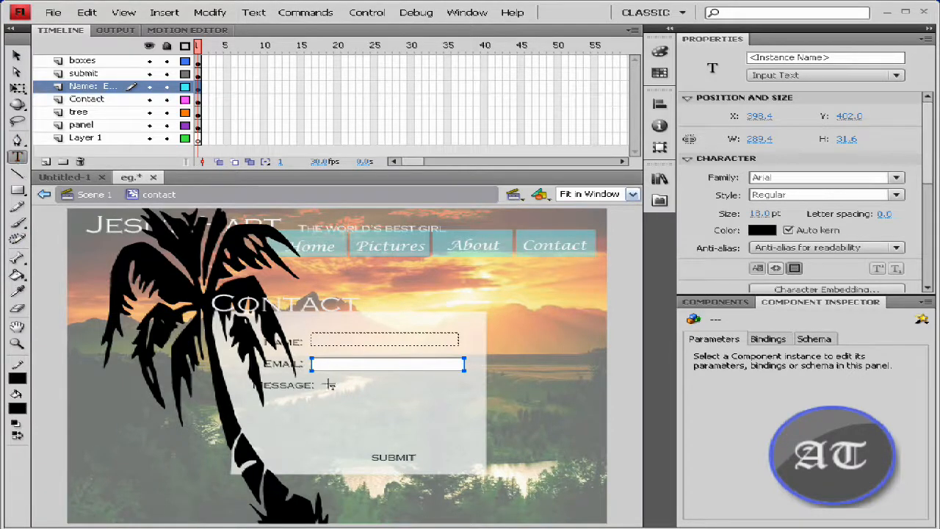
mouse_move(455, 394)
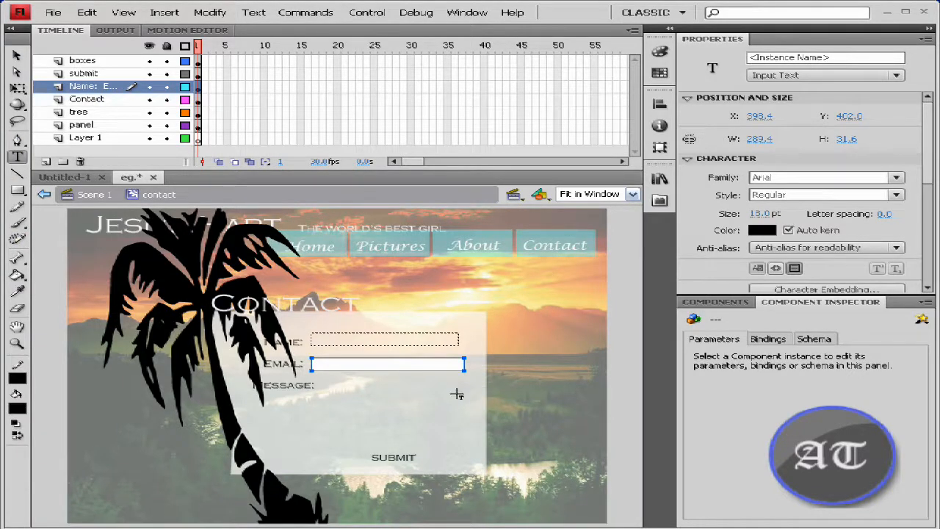
click(825, 57)
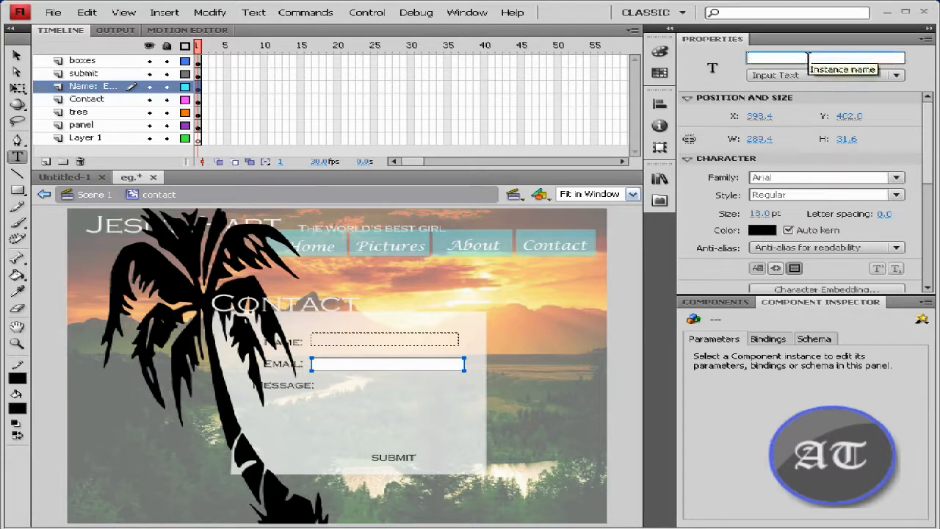
text(email_txt)
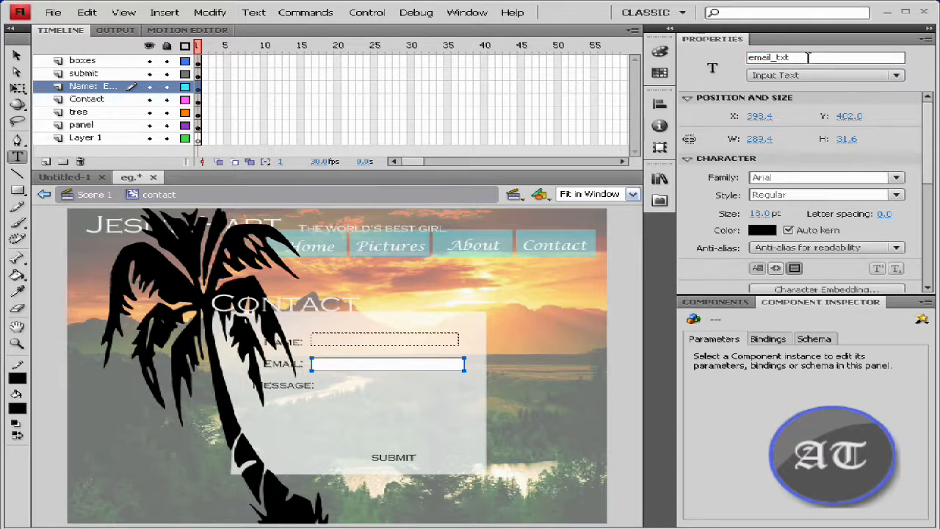
mouse_move(385, 417)
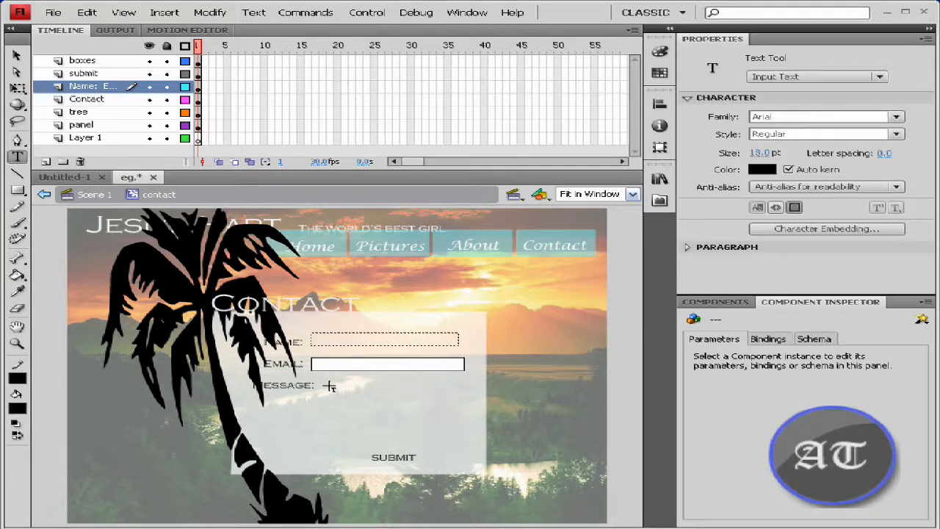
Draw a large input text box beside MESSAGE: and give it the instance name message_txt
drag(329, 387, 481, 455)
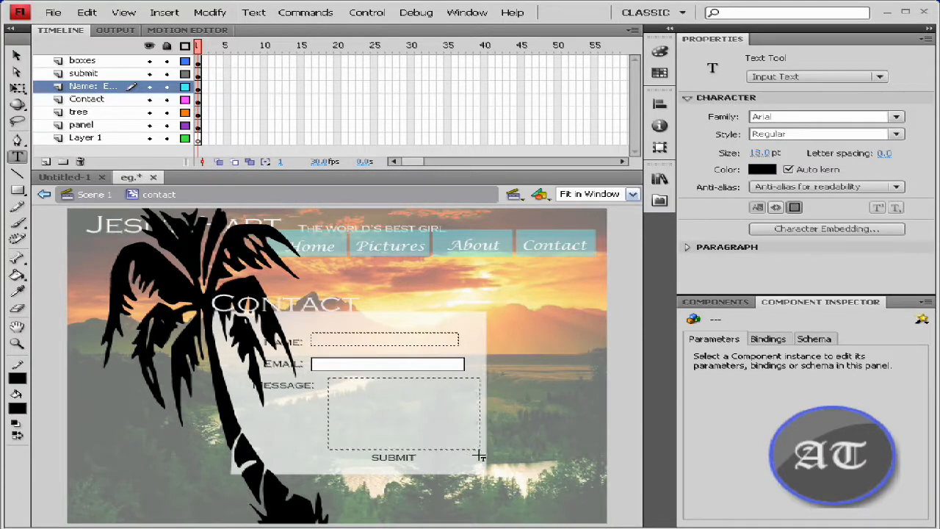
click(404, 413)
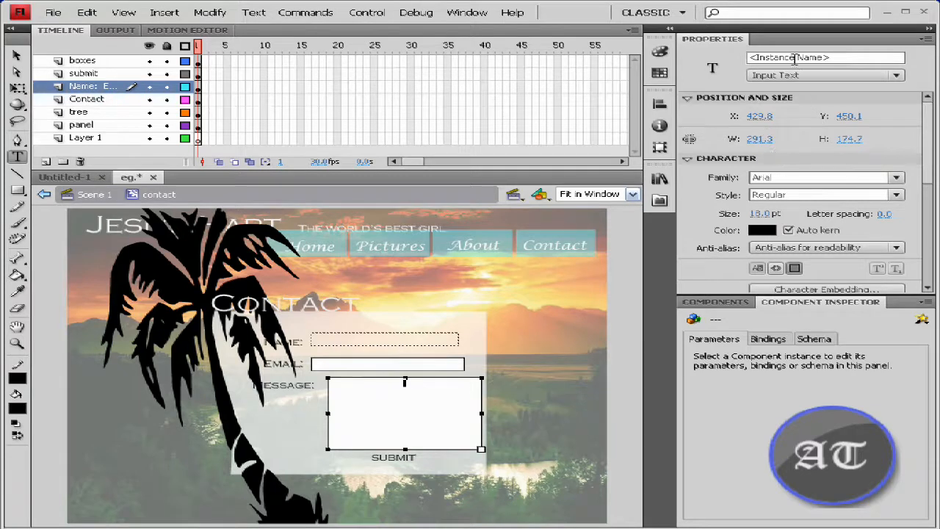
click(825, 57)
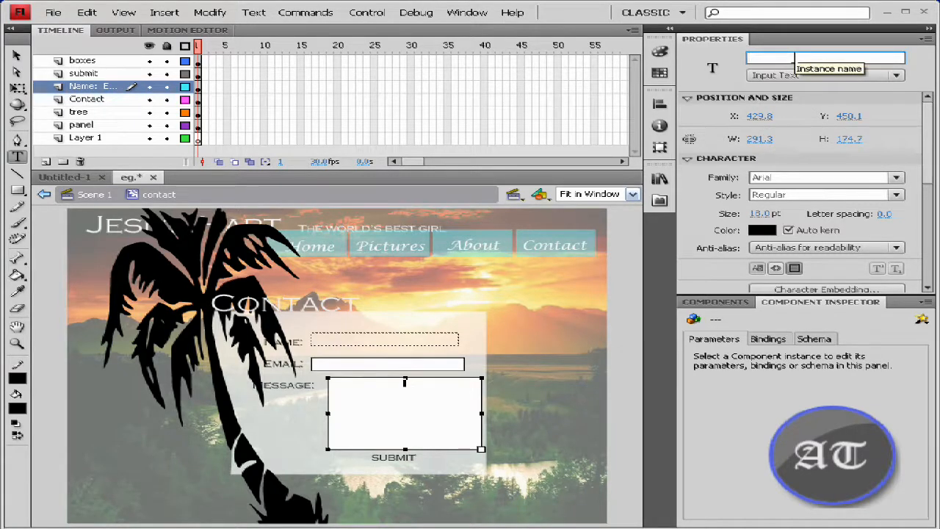
text(ma)
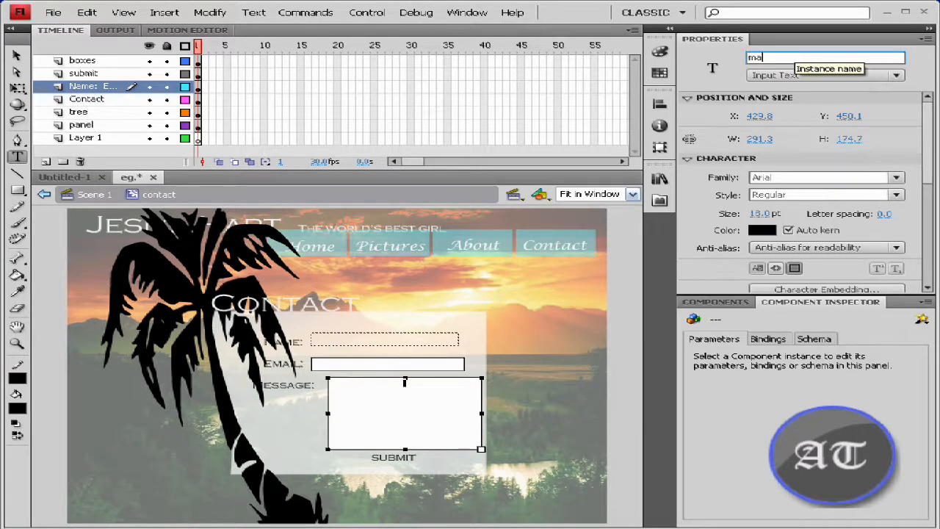
text(message_txt)
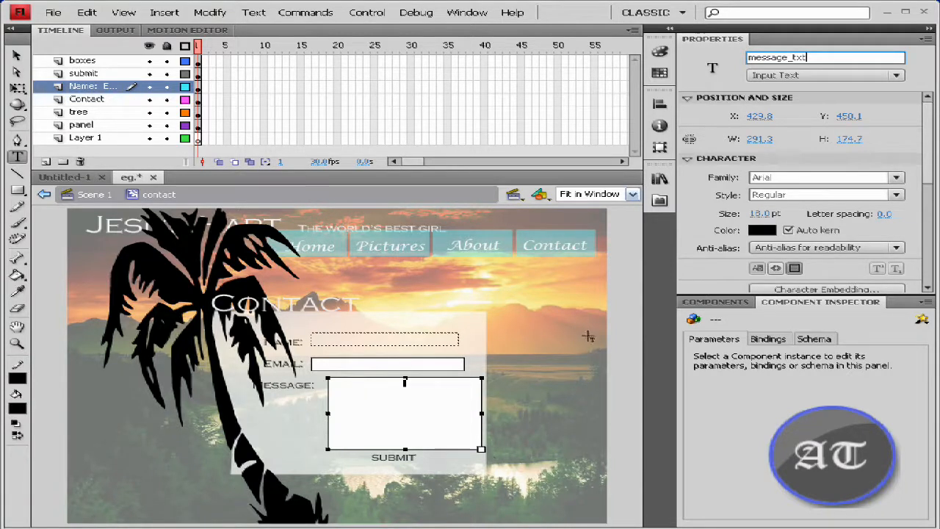
mouse_move(308, 371)
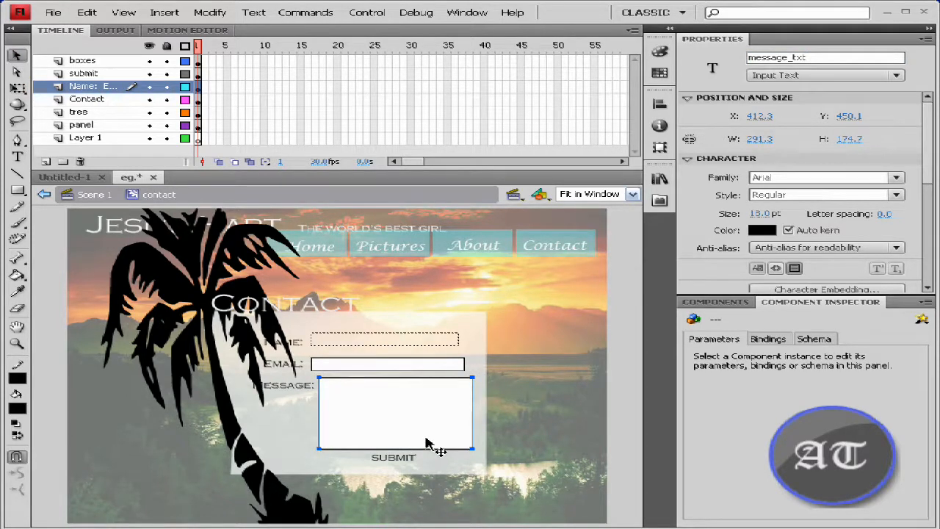
mouse_move(430, 440)
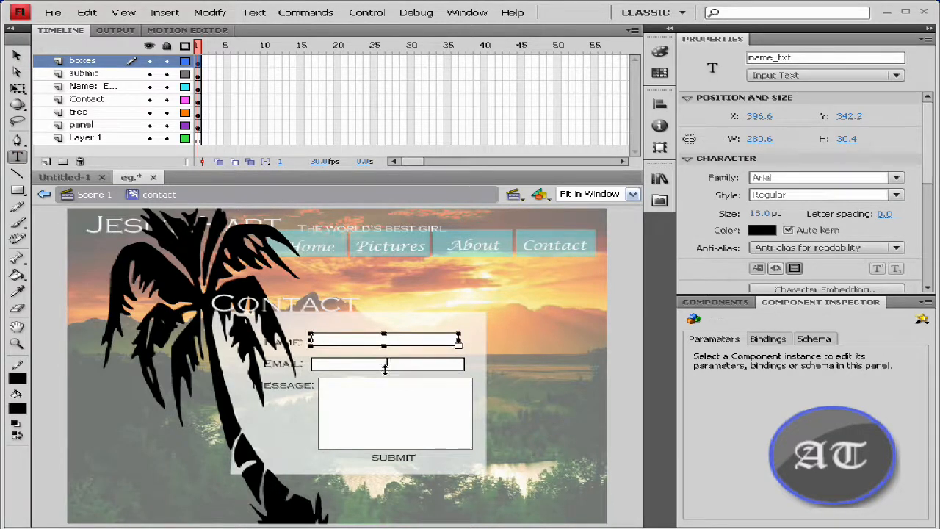
click(388, 363)
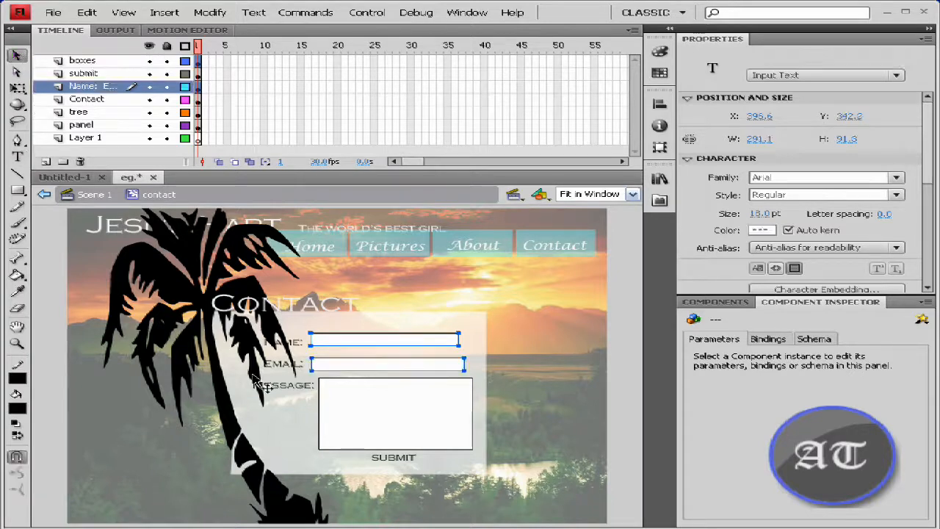
click(396, 413)
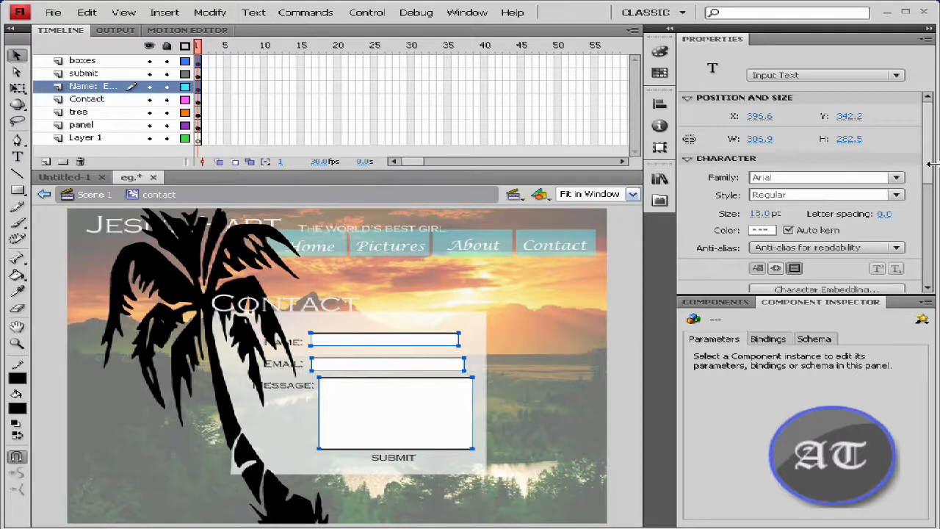
scroll(down, 3)
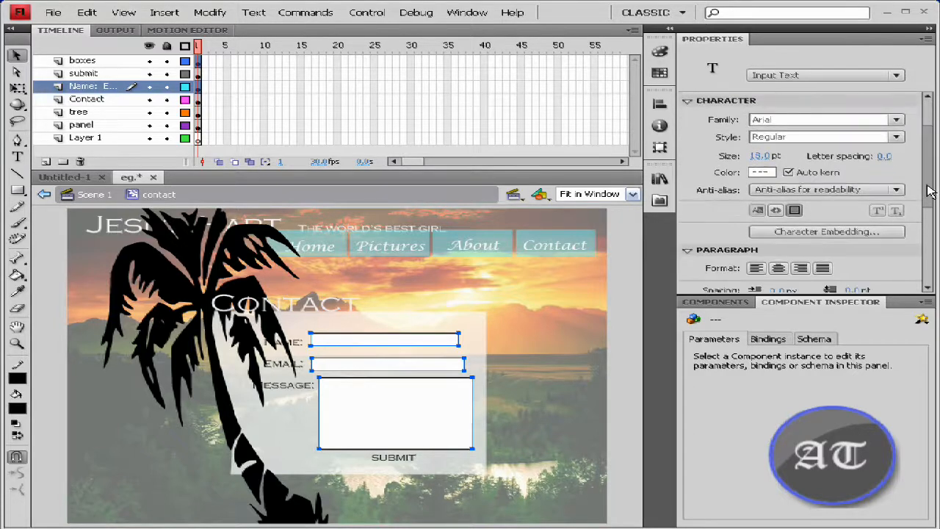
scroll(down, 3)
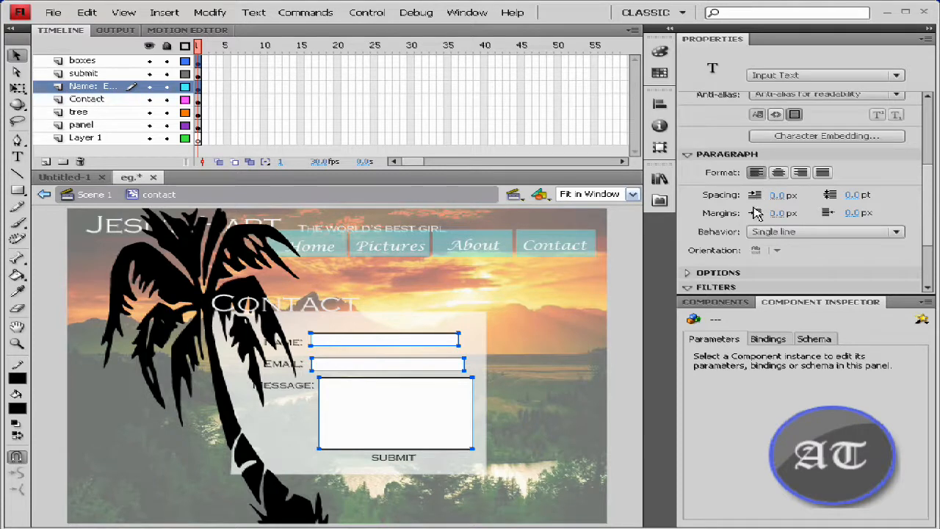
mouse_move(862, 251)
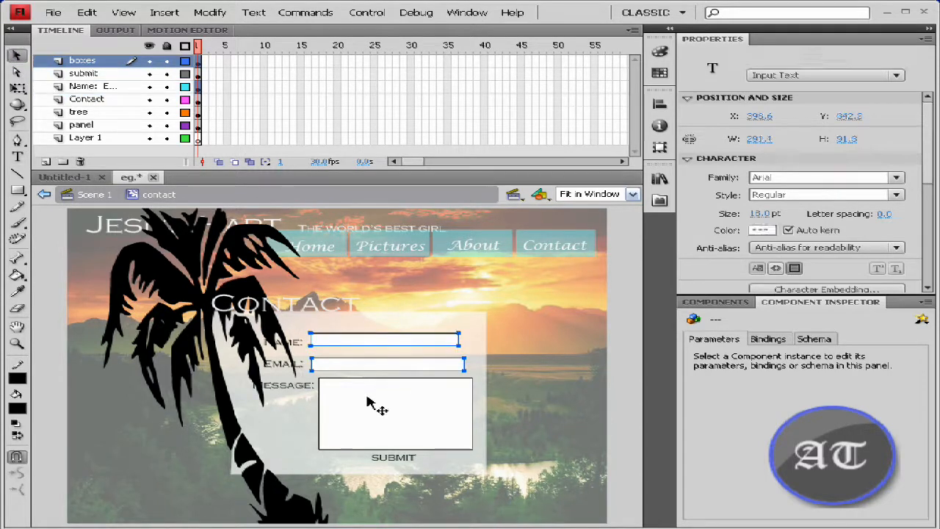
click(467, 12)
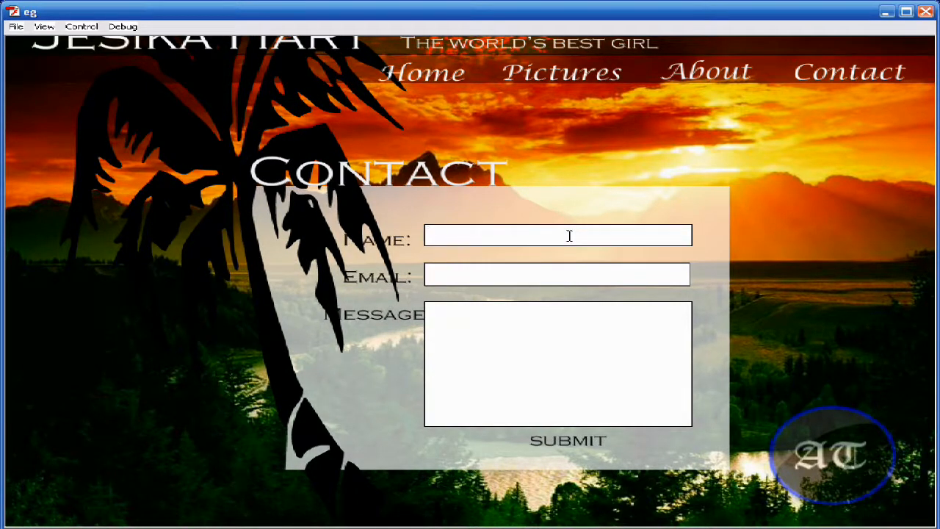
text(kjgdhjoghdl)
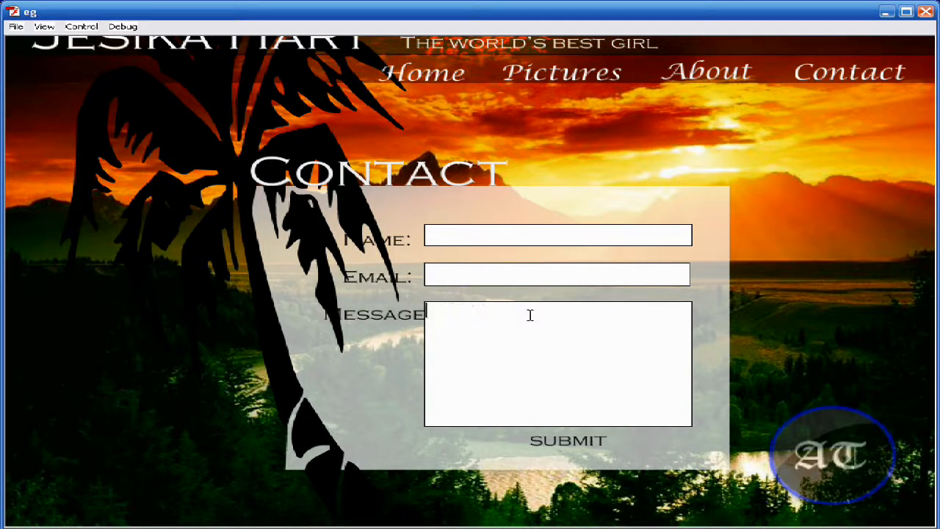
mouse_move(866, 268)
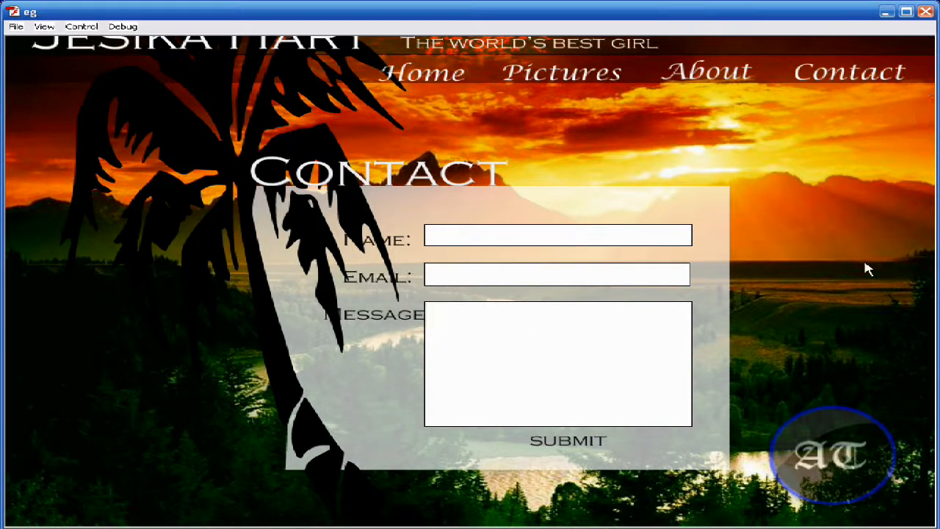